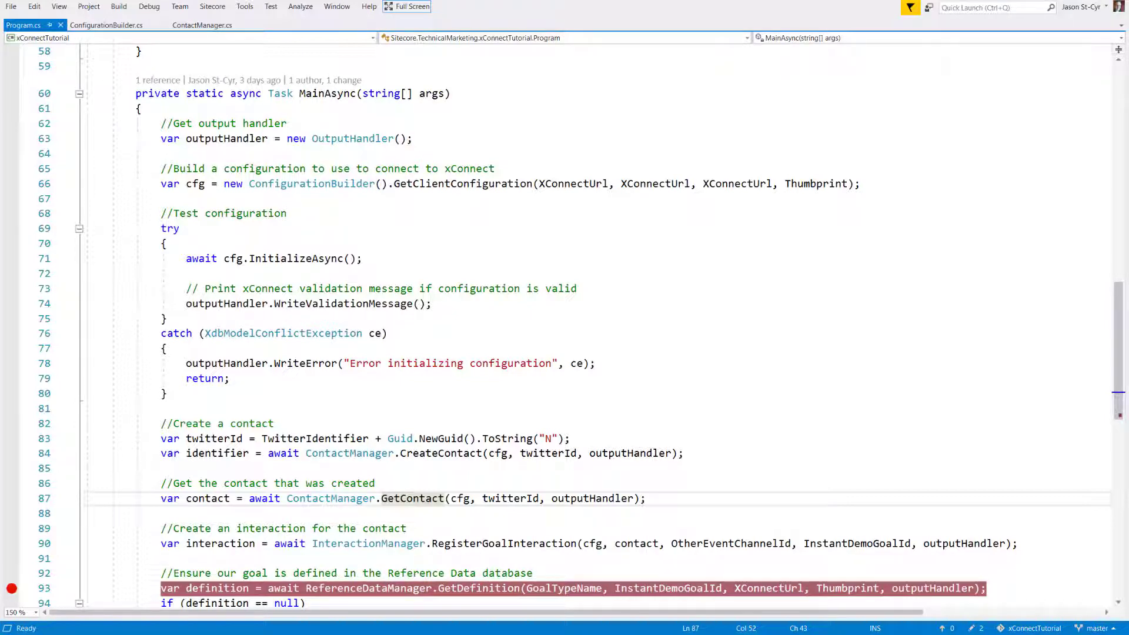
- Jump to the GetClientConfiguration definition in ConfigurationBuilder.cs from MainAsync
left_click(106, 25)
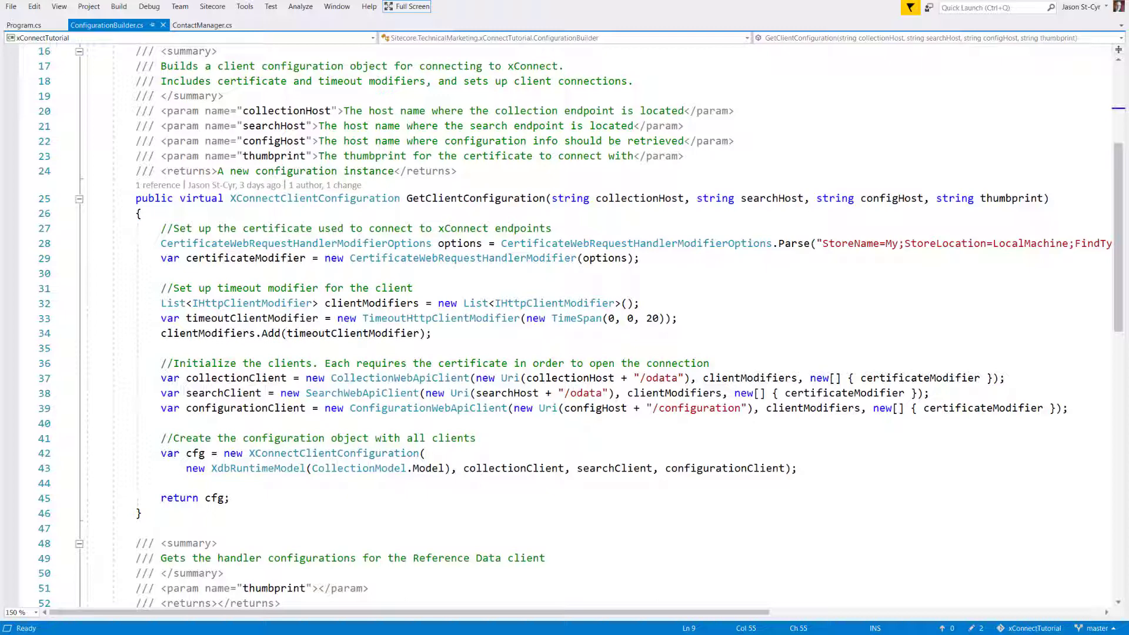
left_click(203, 24)
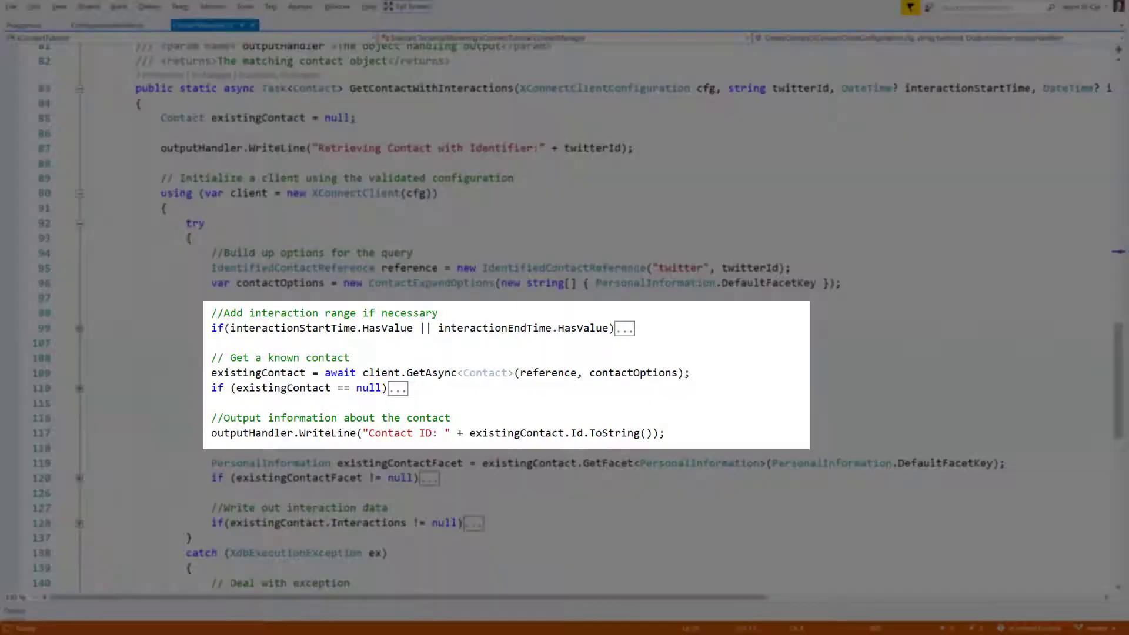
- Expand and collapse the interaction-range if block, then show the console output with contact results
left_click(623, 328)
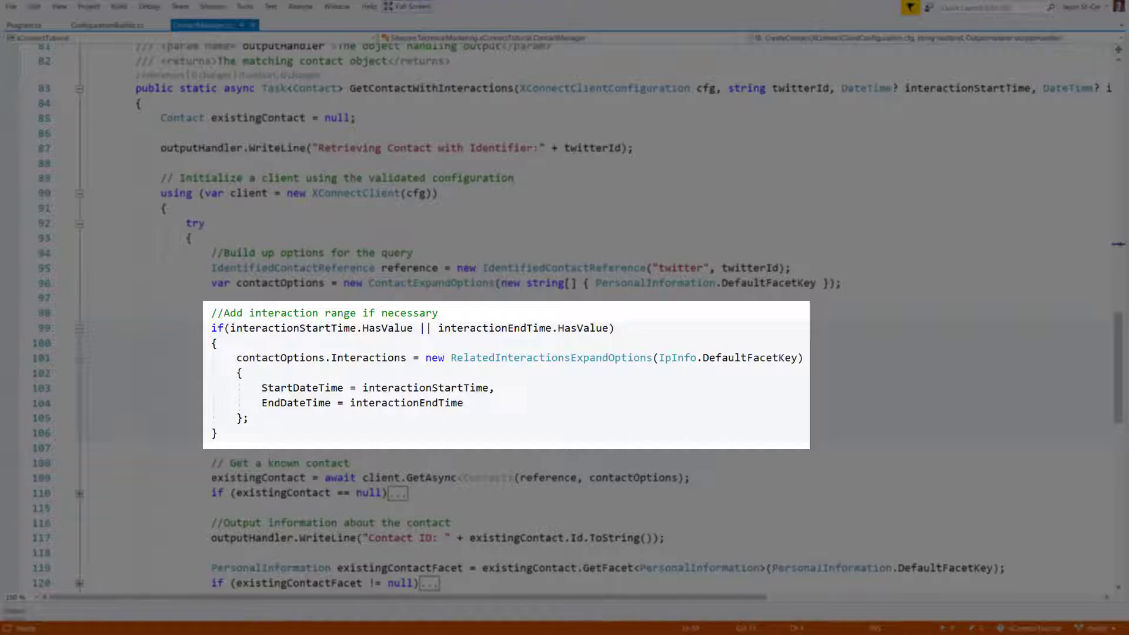
left_click(78, 328)
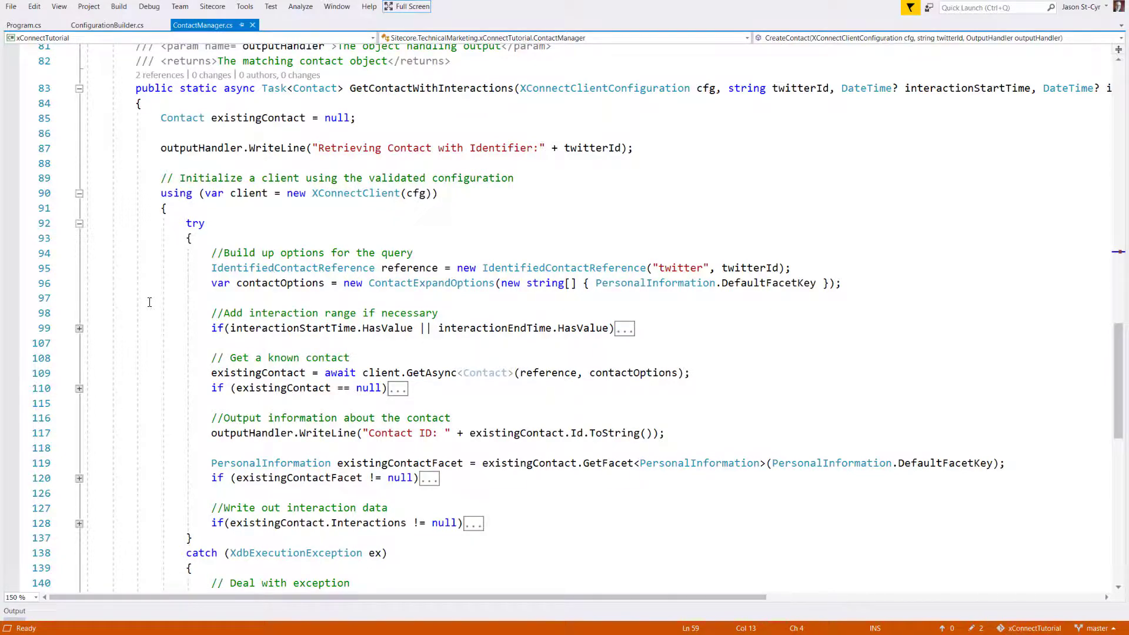
left_click(23, 25)
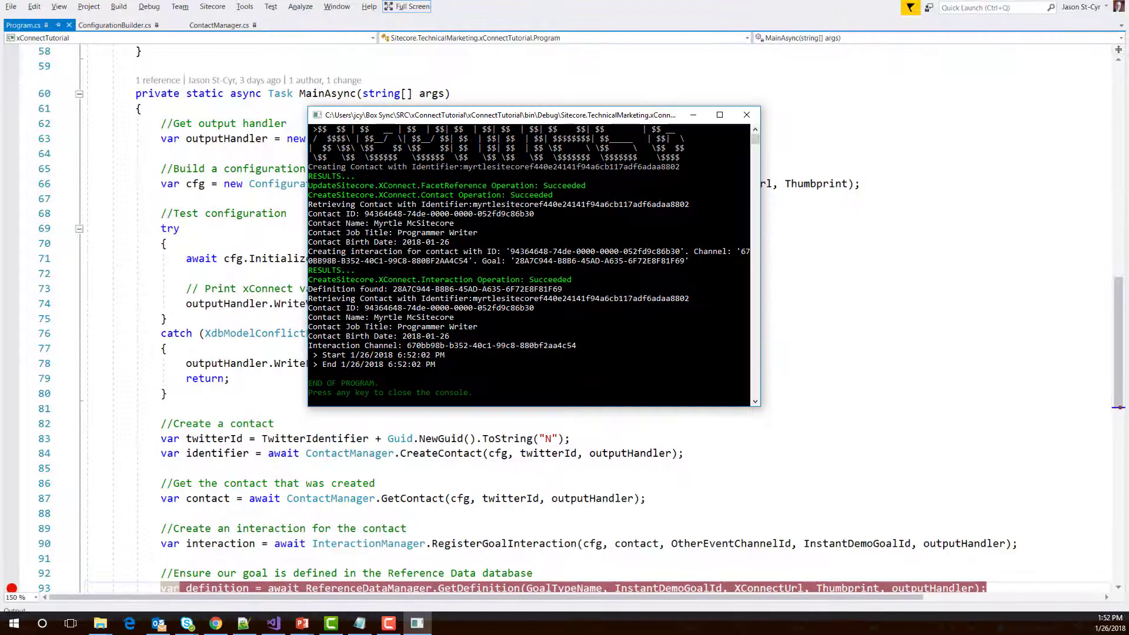